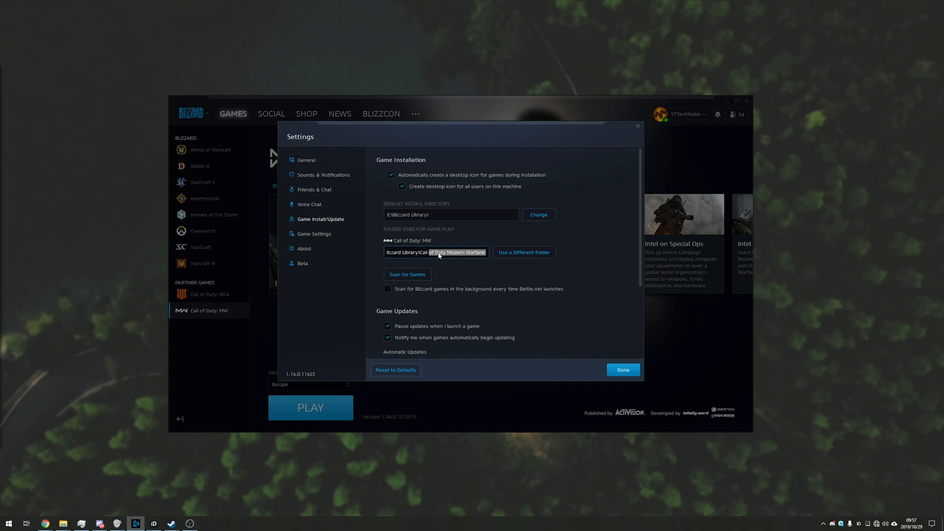
- Relink Call of Duty: MW to its moved game folder so the game page shows ready to play
{"action": "left_click", "coordinate": [622, 370]}
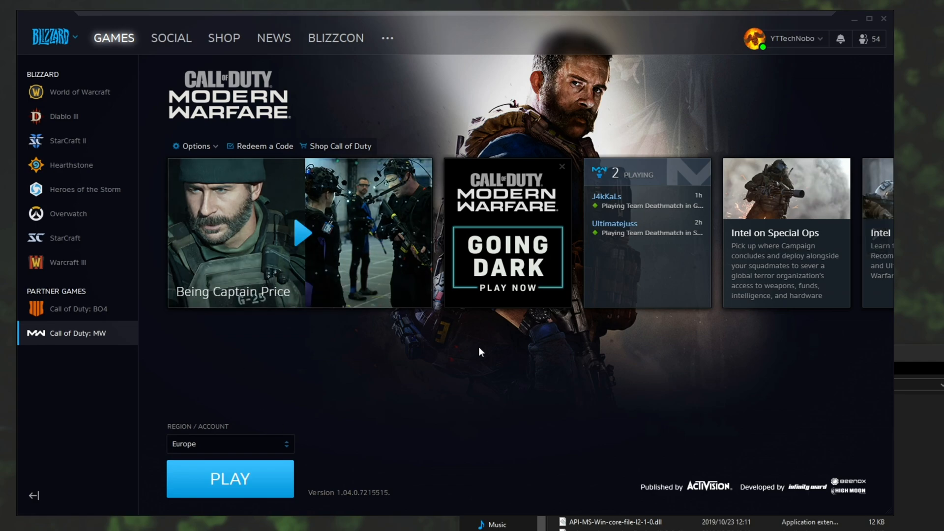